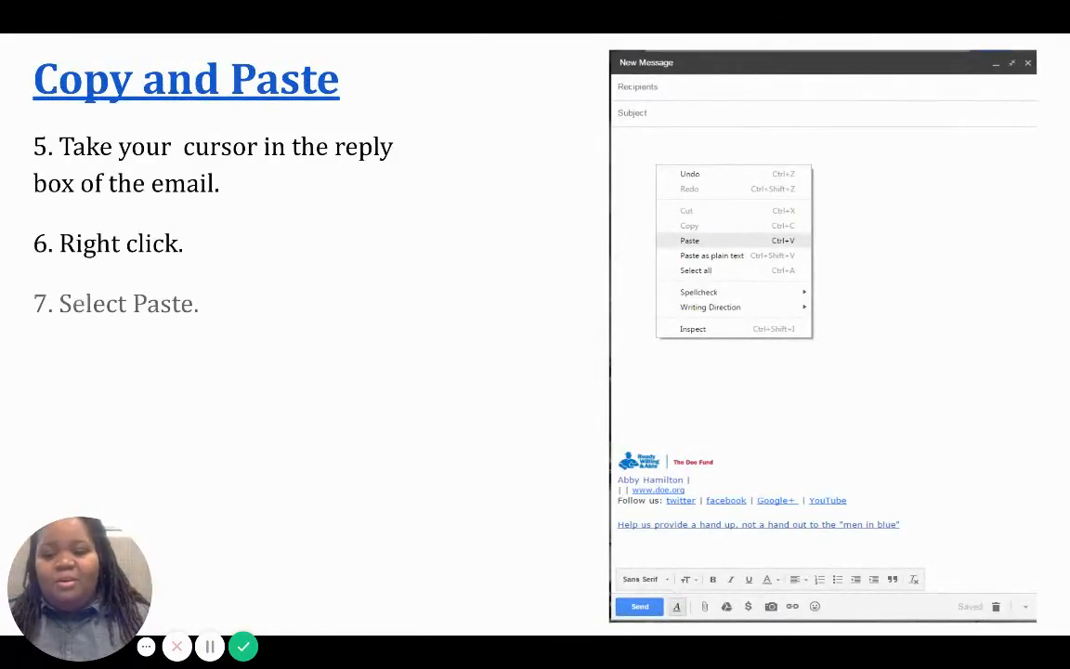
Step: Reveal bullet 8 on the Copy and Paste slide: the highlighted text appears in the reply
key(right)
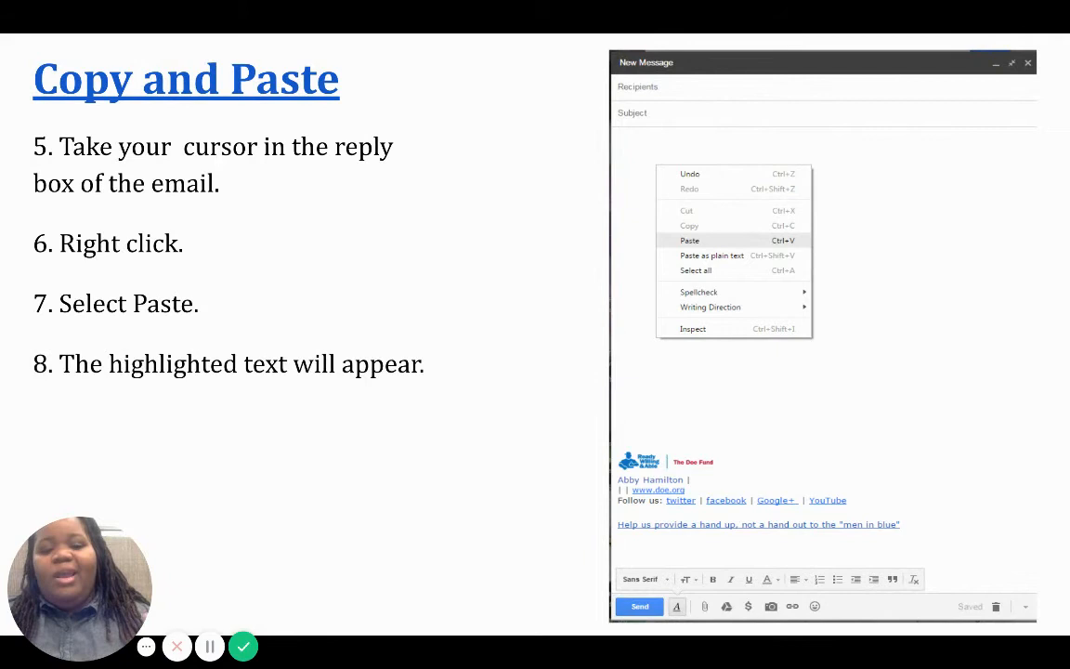